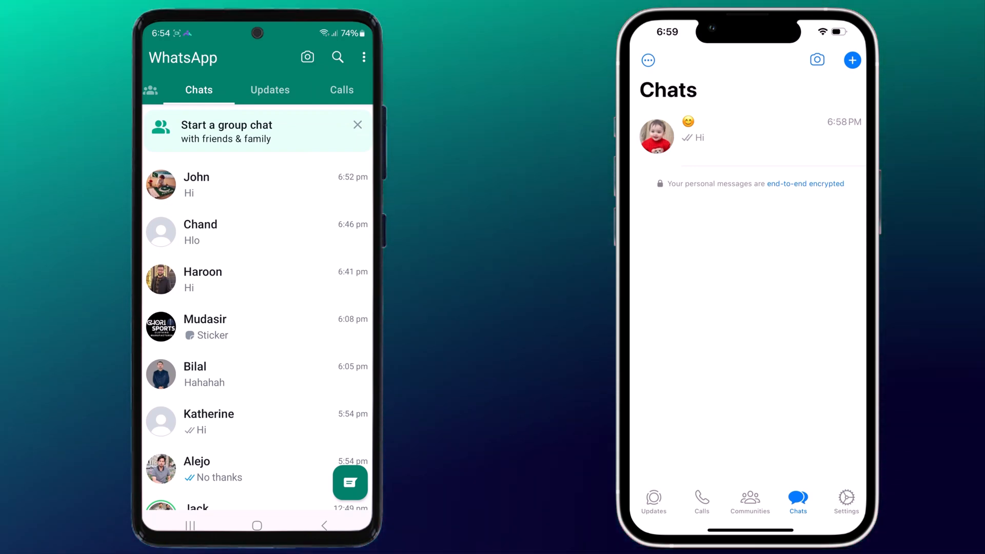
- Choose the WhatsApp phone-to-phone transfer feature in WatsGo
scroll("down", 3)
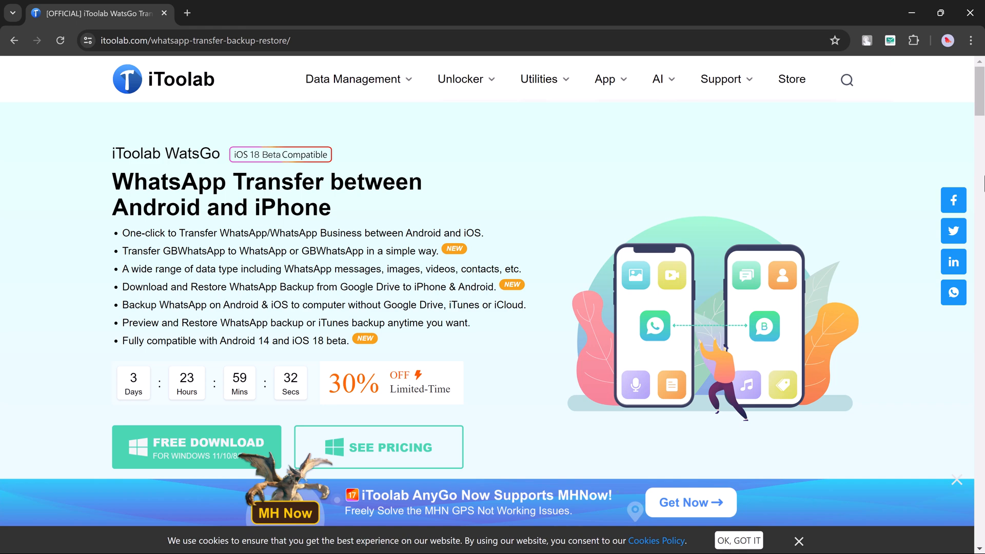
mouse_move(972, 156)
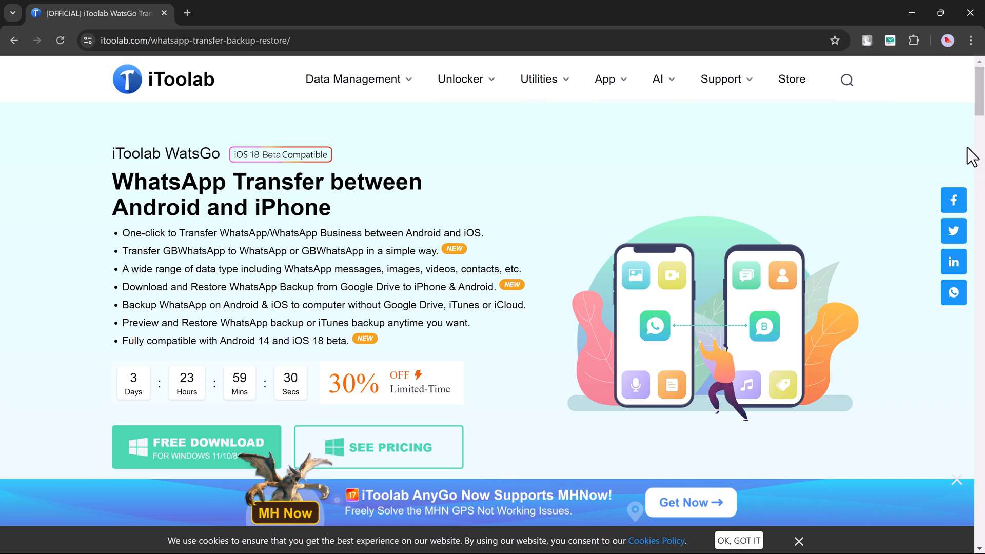
scroll("down", 3)
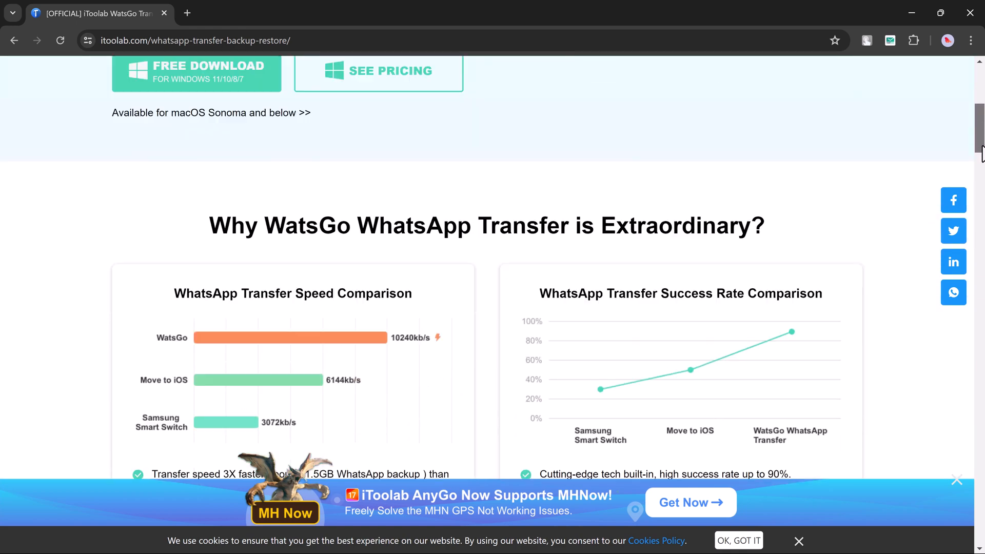
scroll("up", 3)
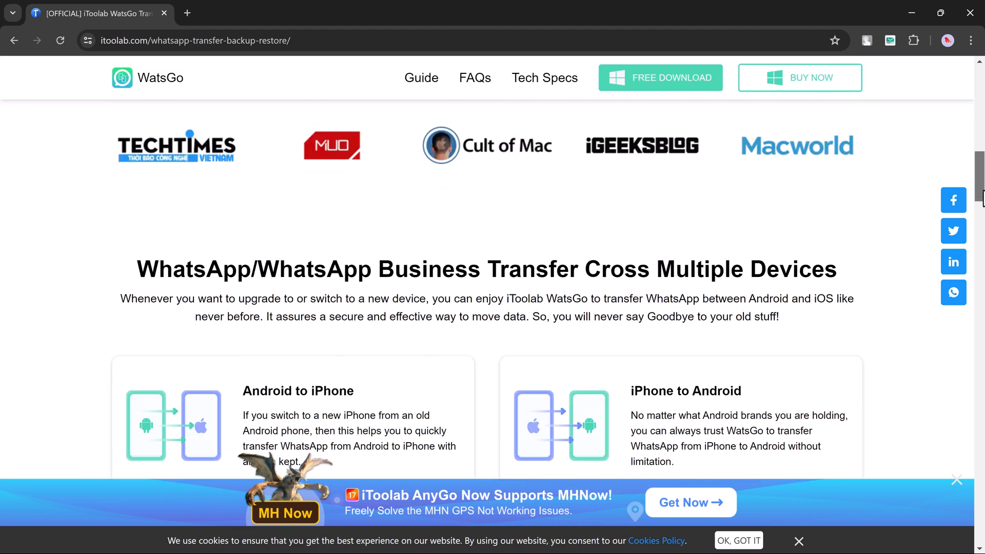
scroll("down", 3)
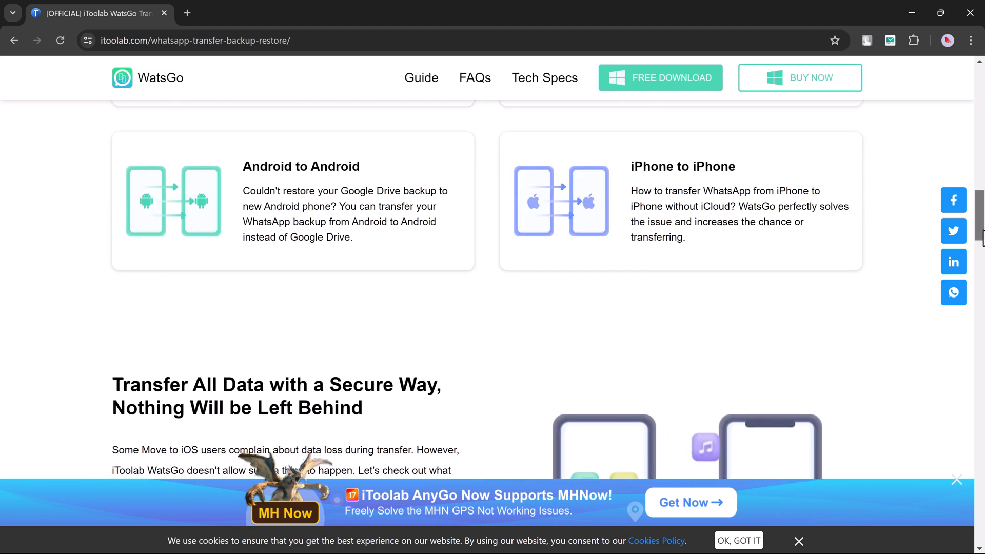
scroll("down", 3)
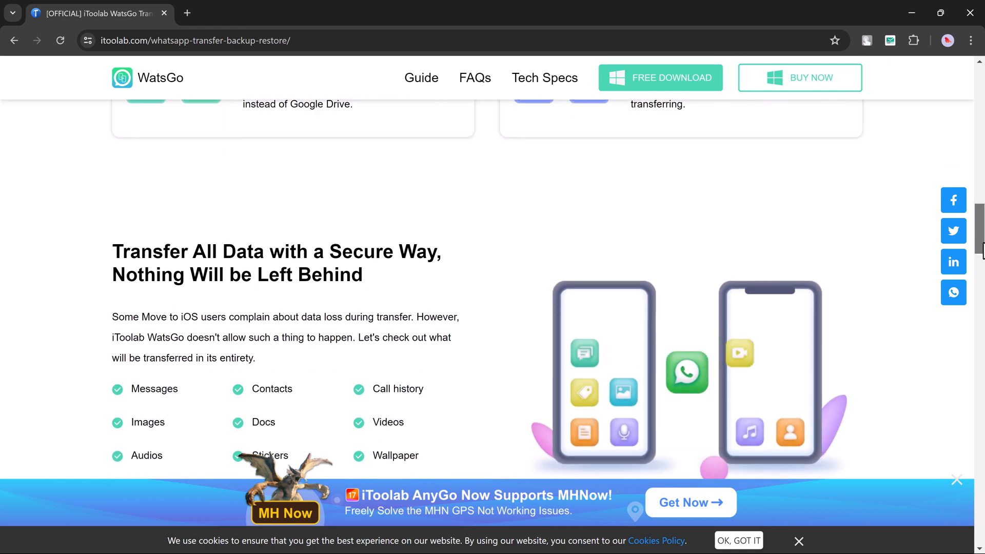
scroll("down", 3)
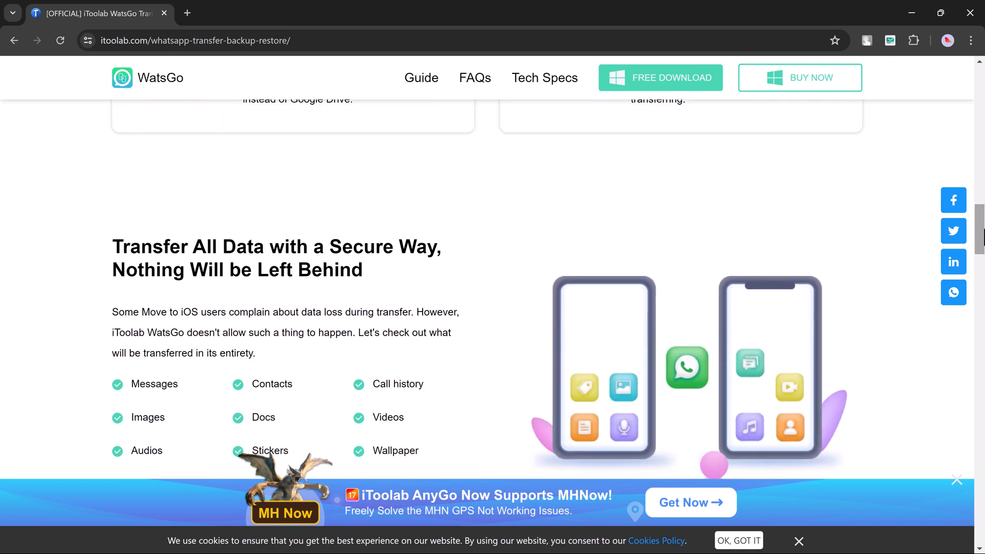
scroll("down", 3)
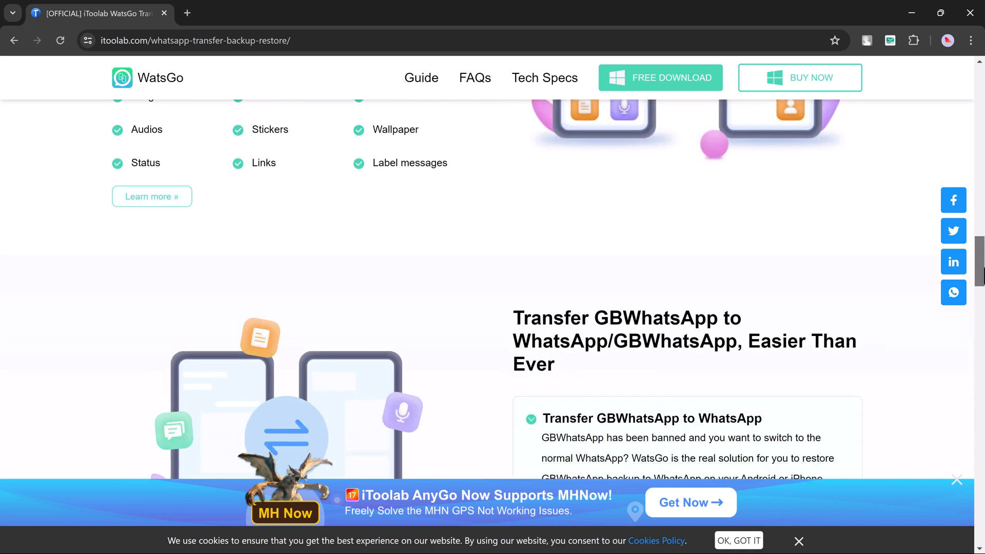
scroll("down", 3)
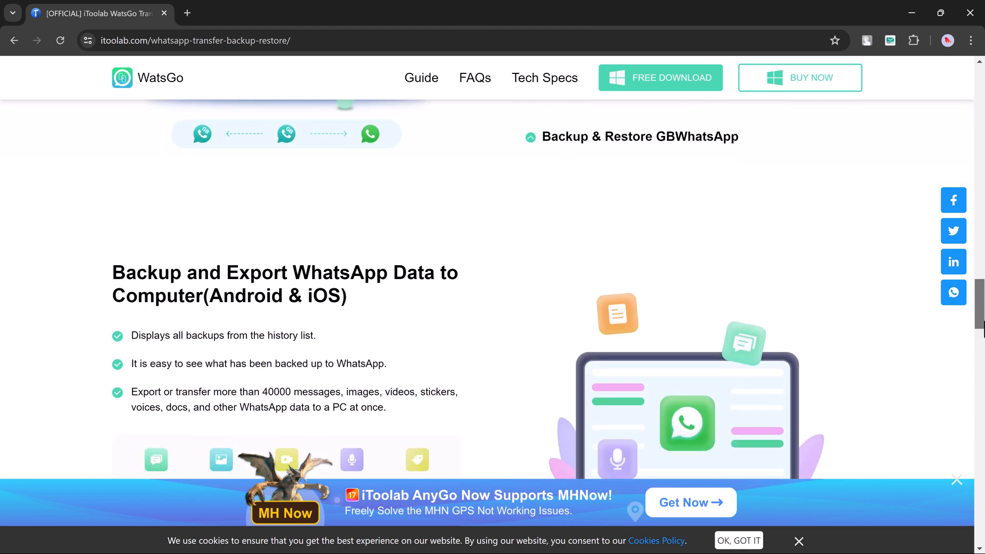
scroll("down", 3)
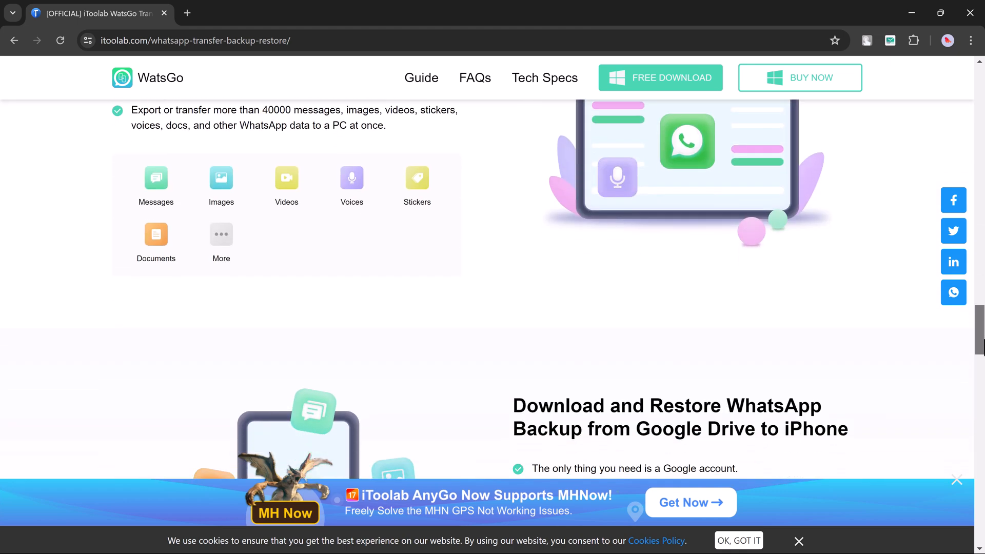
scroll("down", 3)
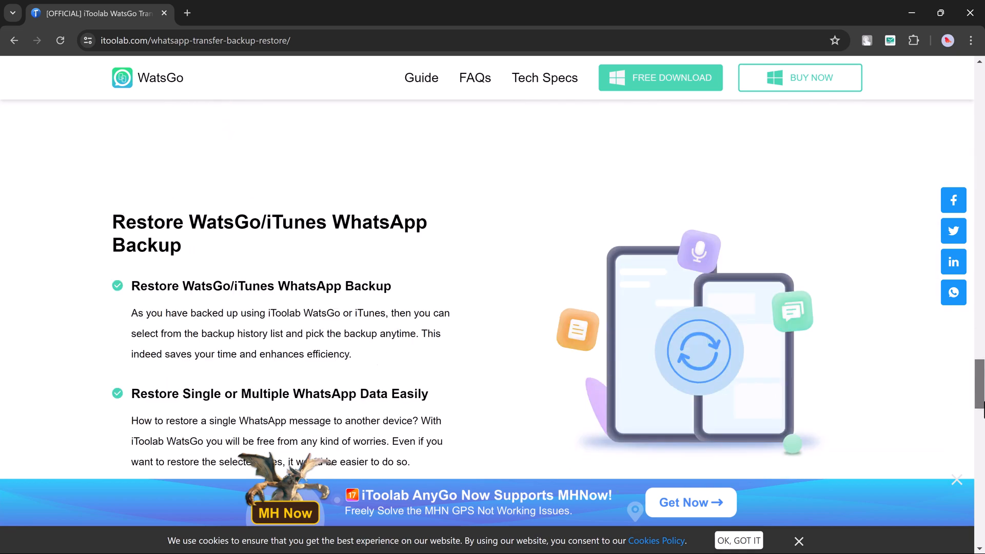
scroll("down", 3)
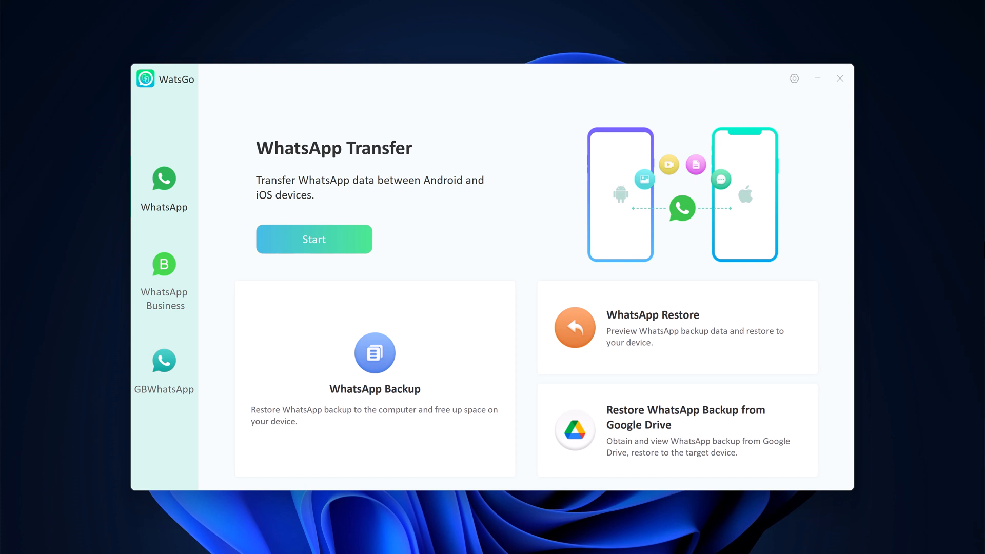
mouse_move(366, 174)
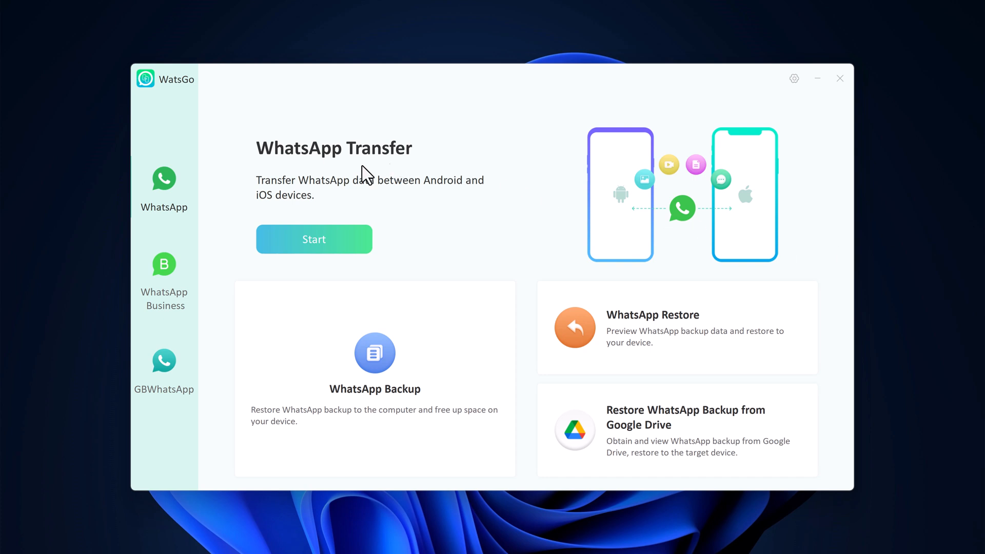
mouse_move(362, 169)
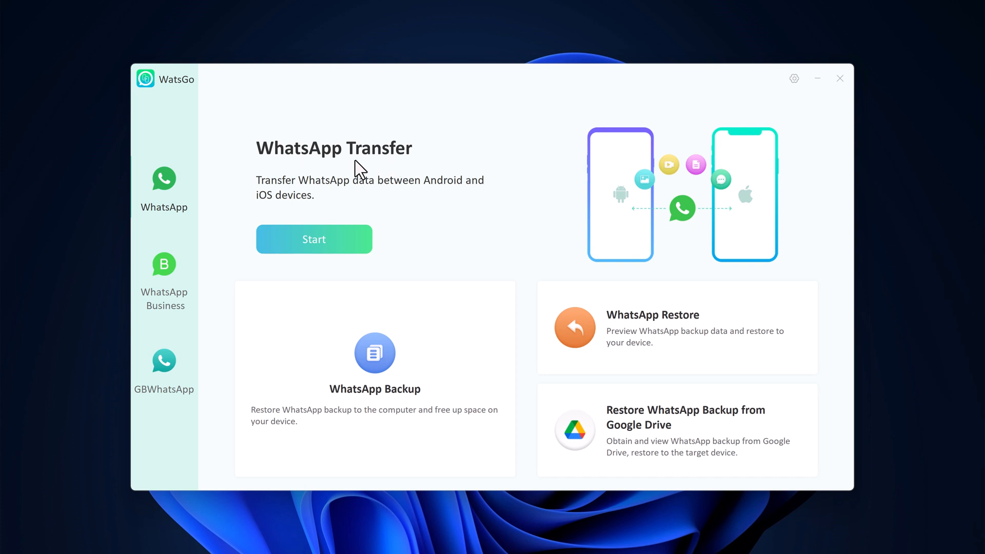
mouse_move(314, 390)
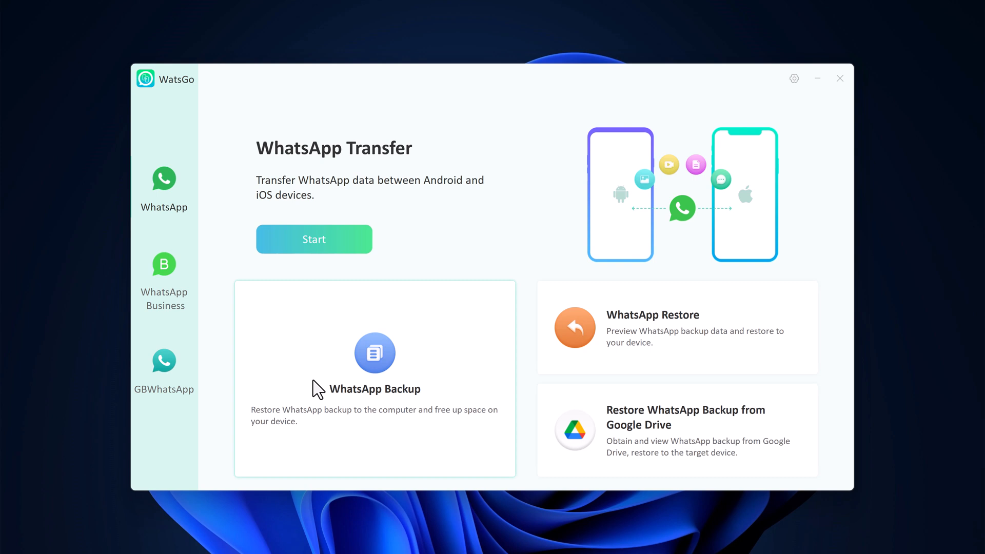
mouse_move(355, 402)
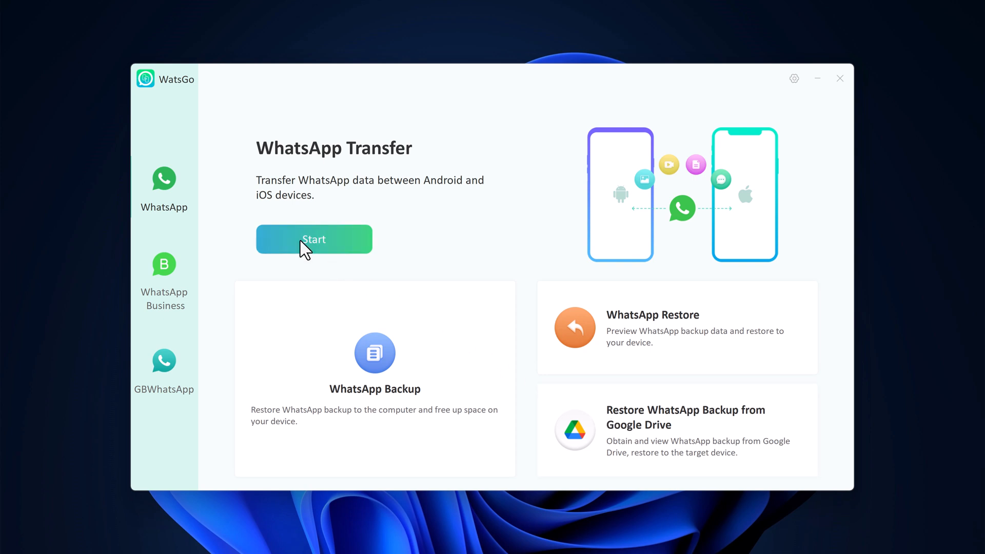
left_click(313, 239)
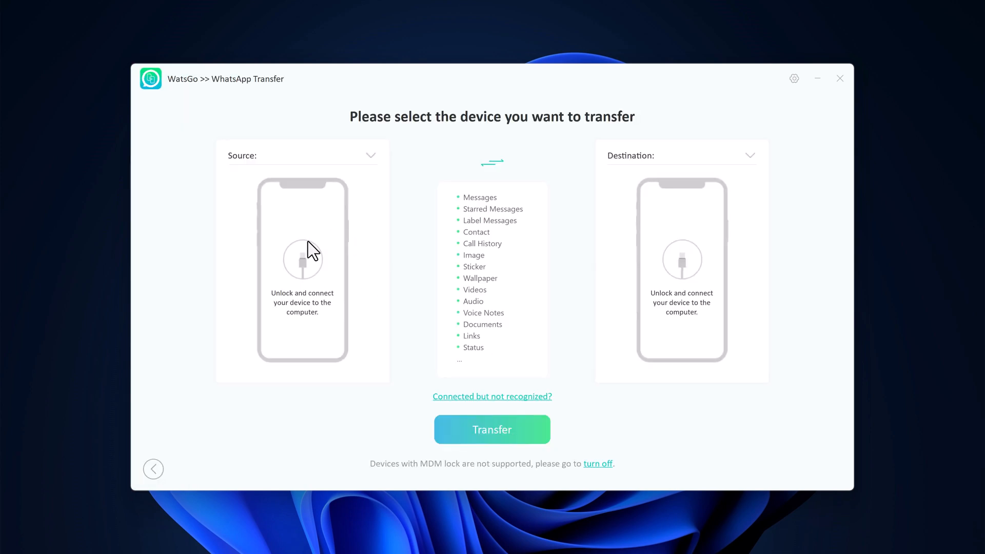
mouse_move(530, 261)
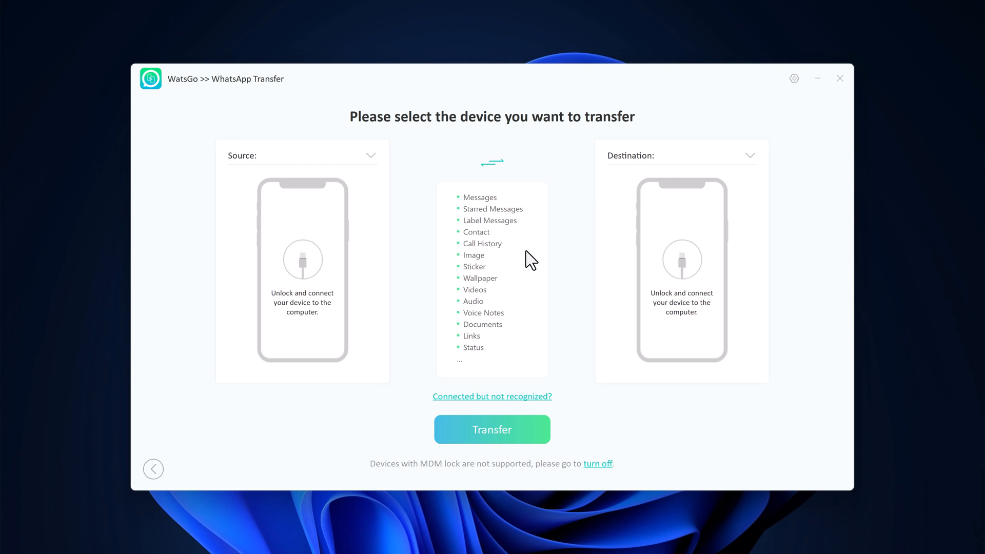
mouse_move(586, 259)
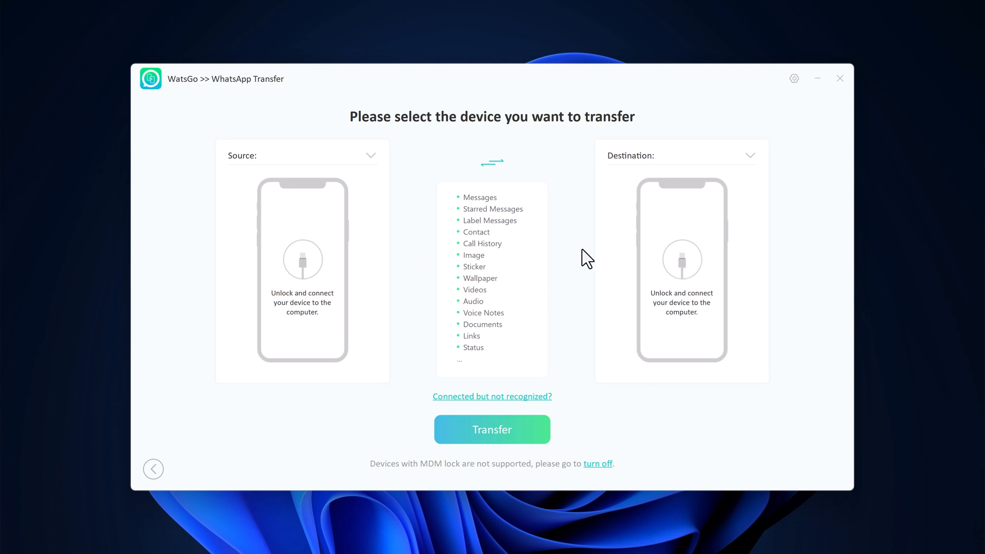
mouse_move(635, 257)
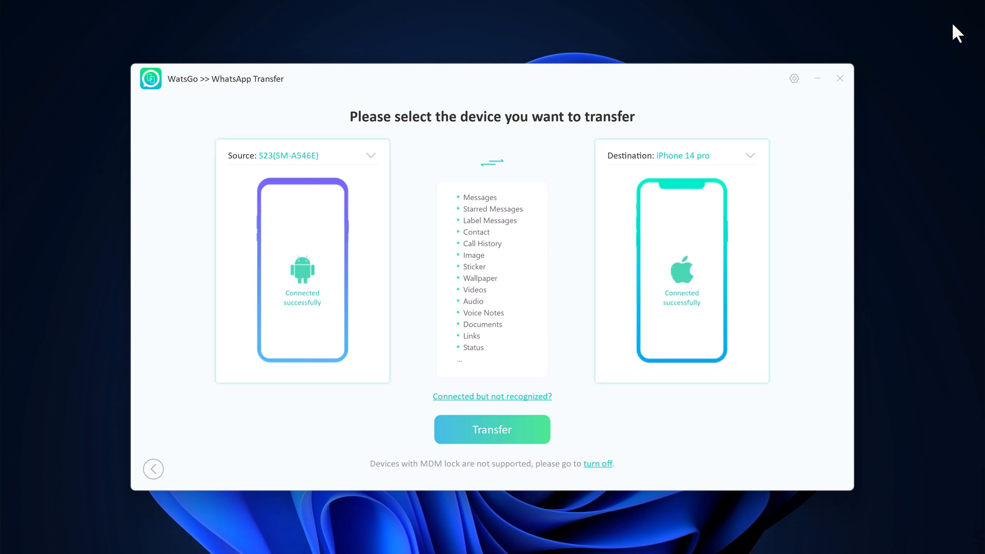
mouse_move(973, 57)
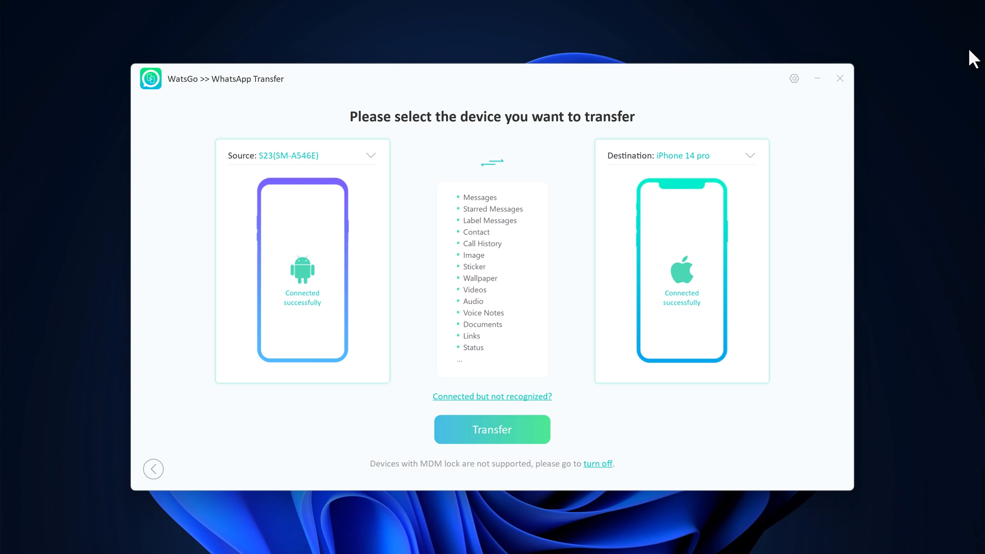
mouse_move(911, 97)
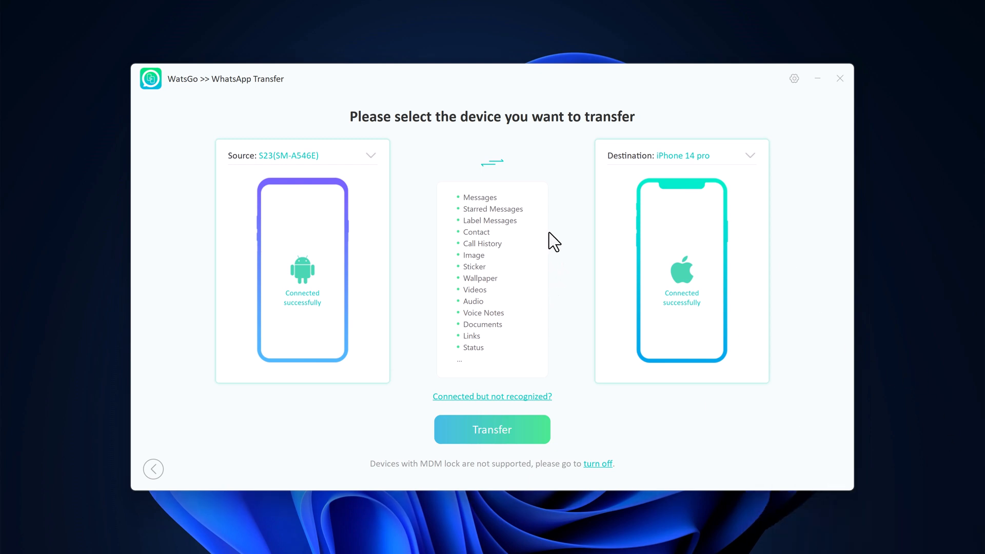
- Test the swap arrows, keep S23 as source and iPhone 14 pro as destination, and start Transfer
left_click(492, 162)
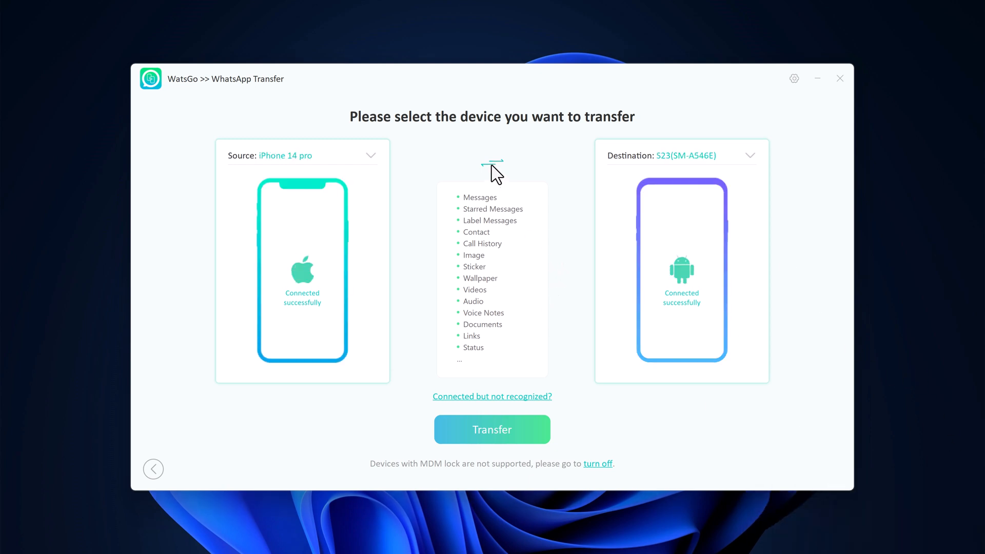
left_click(491, 164)
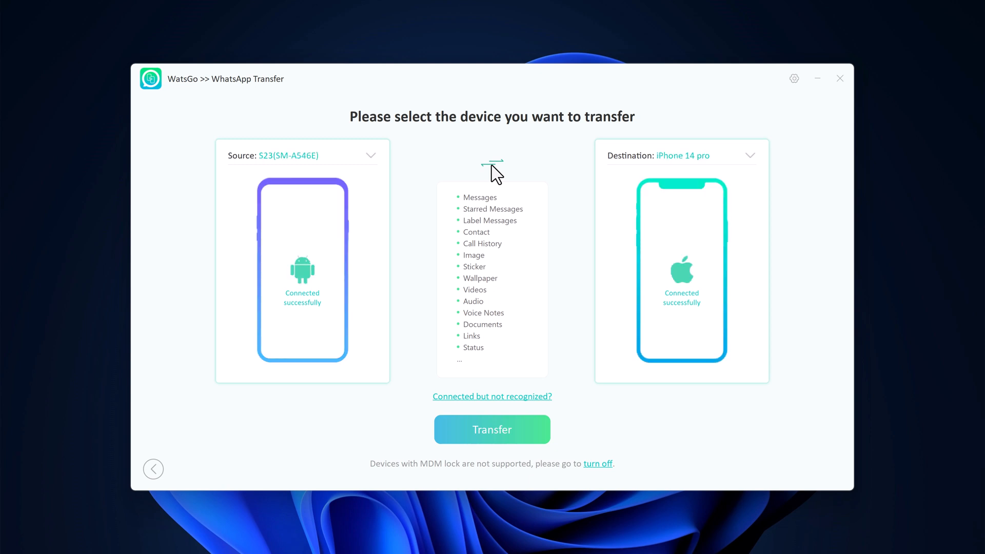
mouse_move(334, 226)
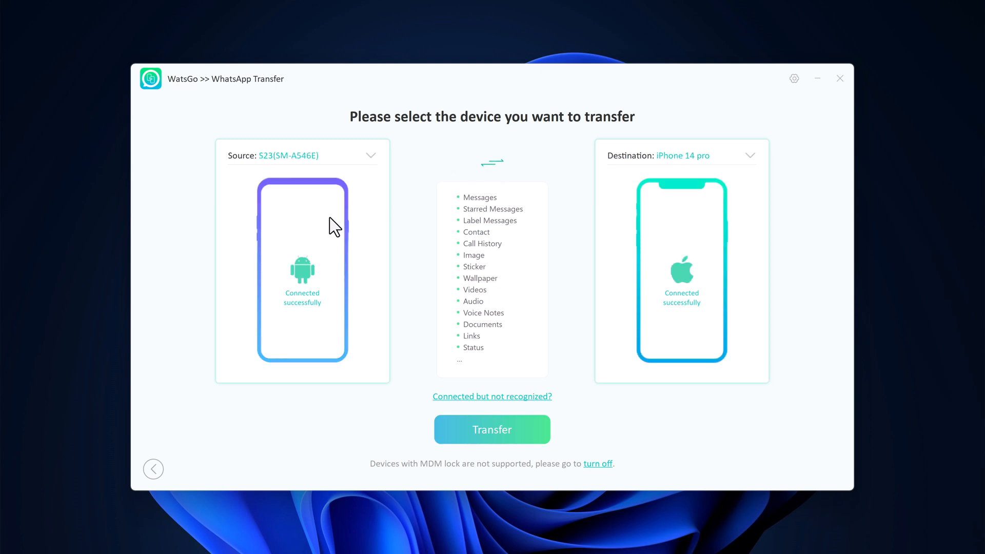
mouse_move(591, 245)
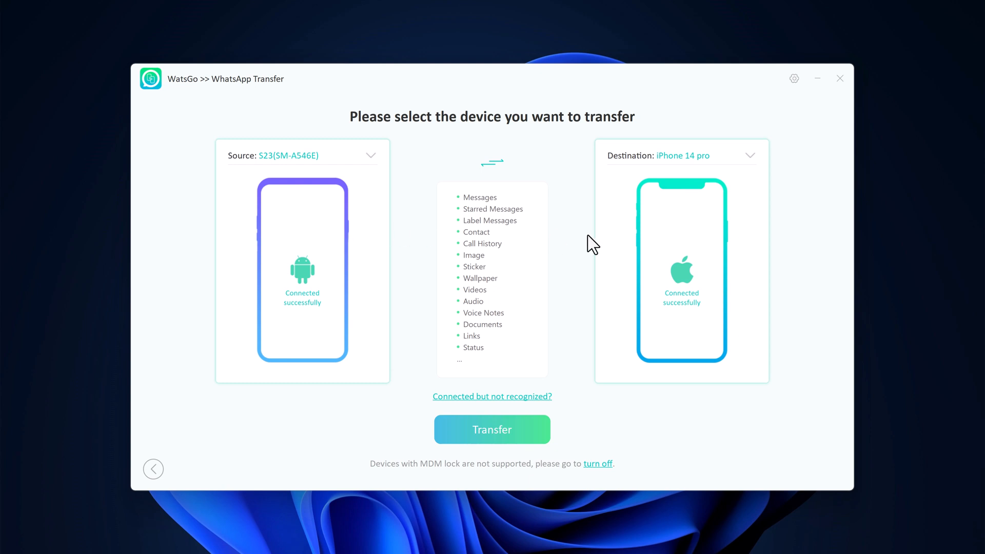
mouse_move(553, 242)
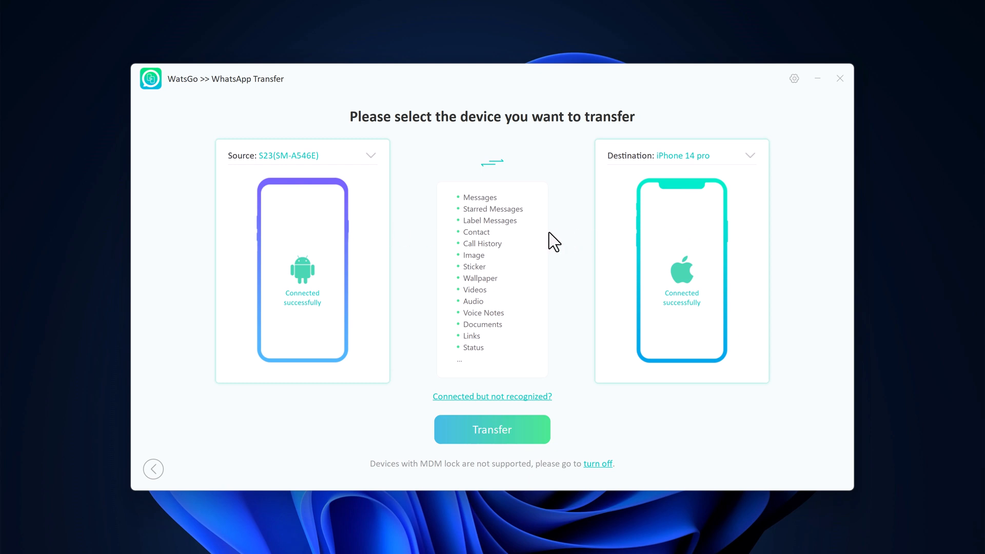
left_click(492, 163)
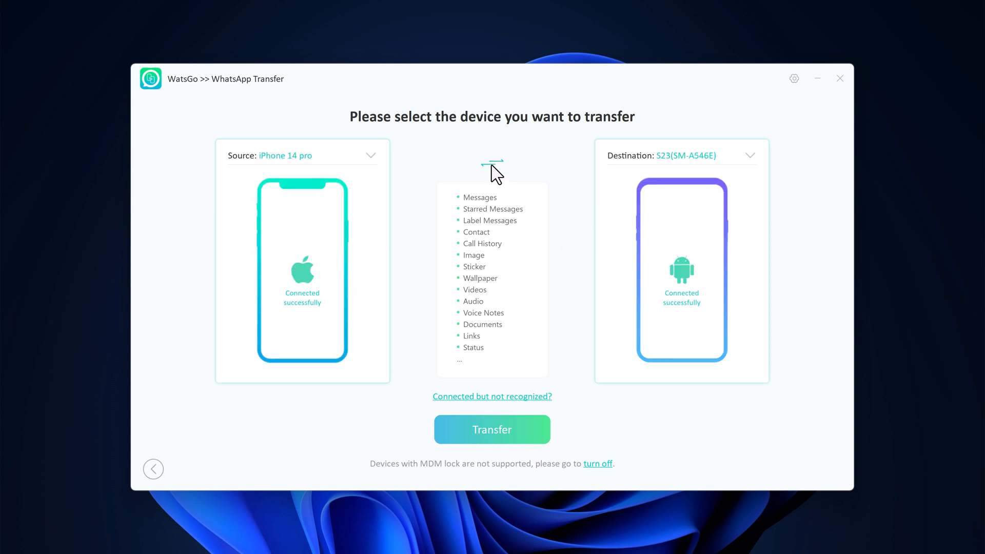
left_click(492, 164)
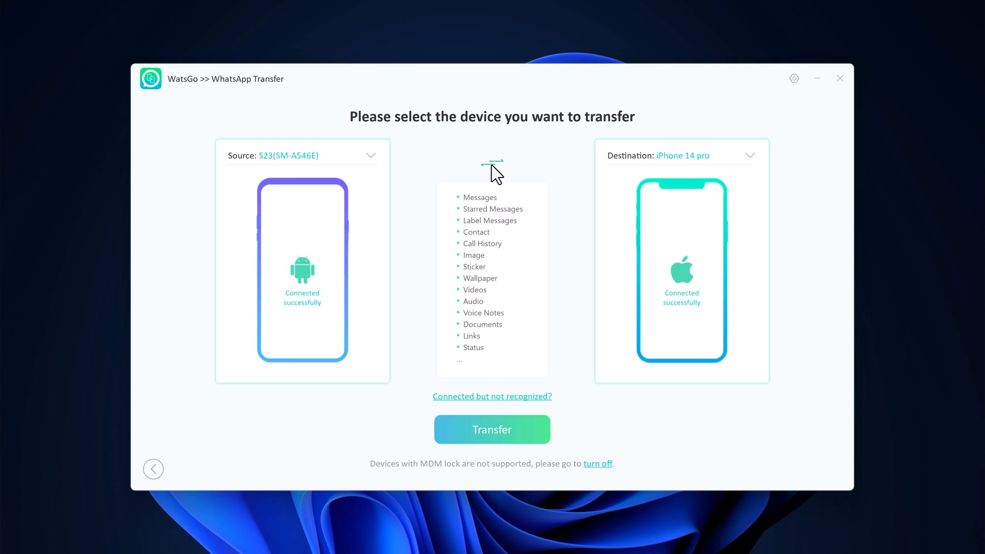
left_click(492, 430)
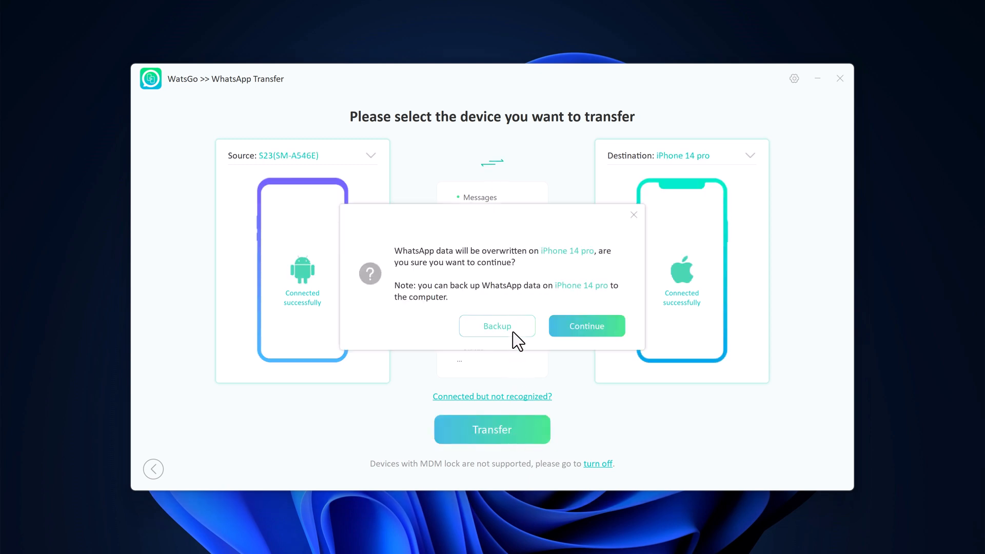
- Agree to overwrite the iPhone's WhatsApp data and continue with Video deselected
left_click(586, 326)
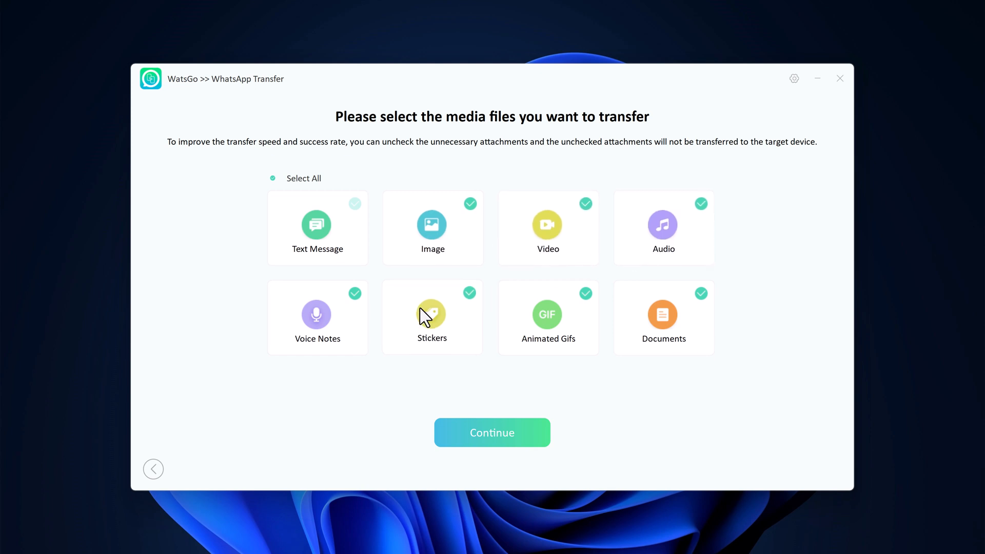
mouse_move(660, 330)
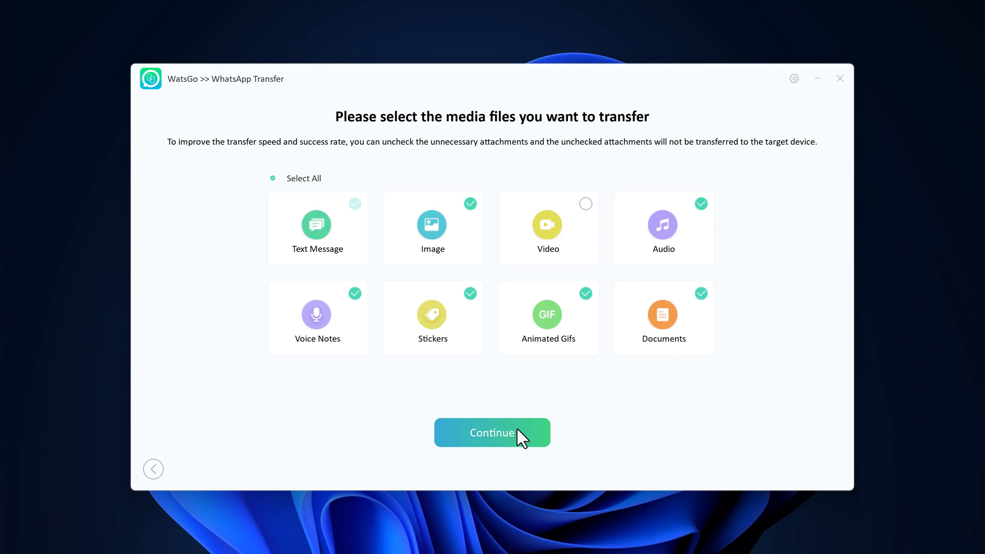
left_click(491, 432)
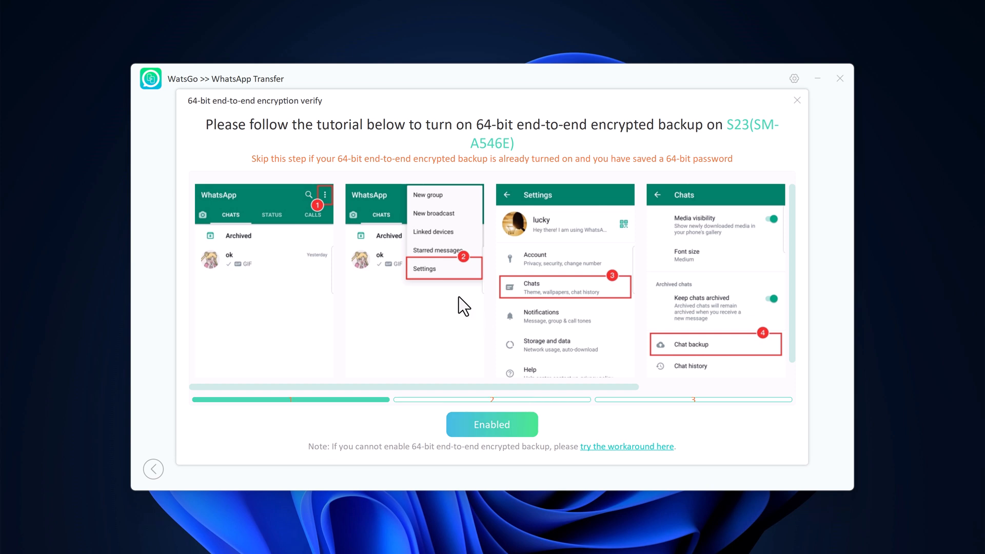
- Step through the encryption tutorial and confirm encrypted backup is Enabled on the S23
left_click(491, 425)
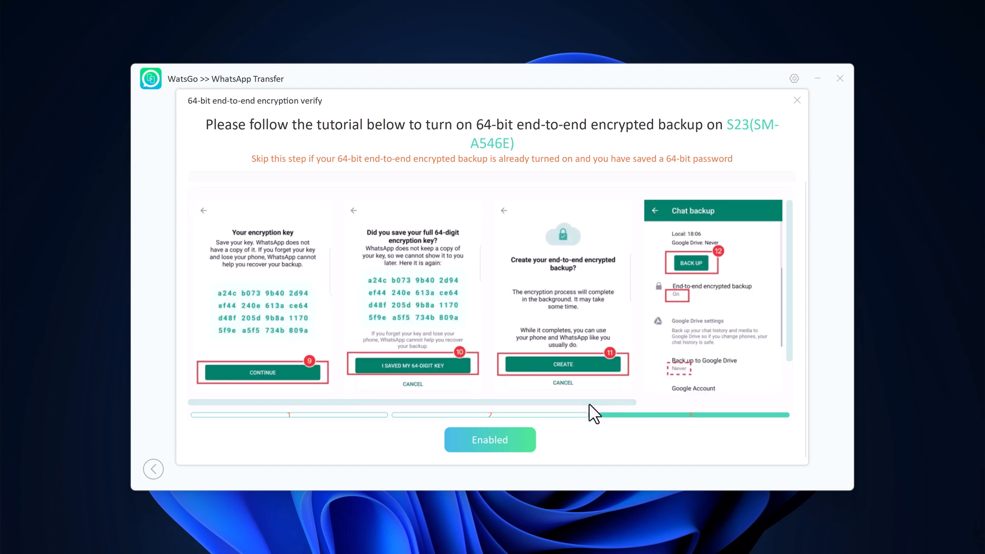
mouse_move(597, 408)
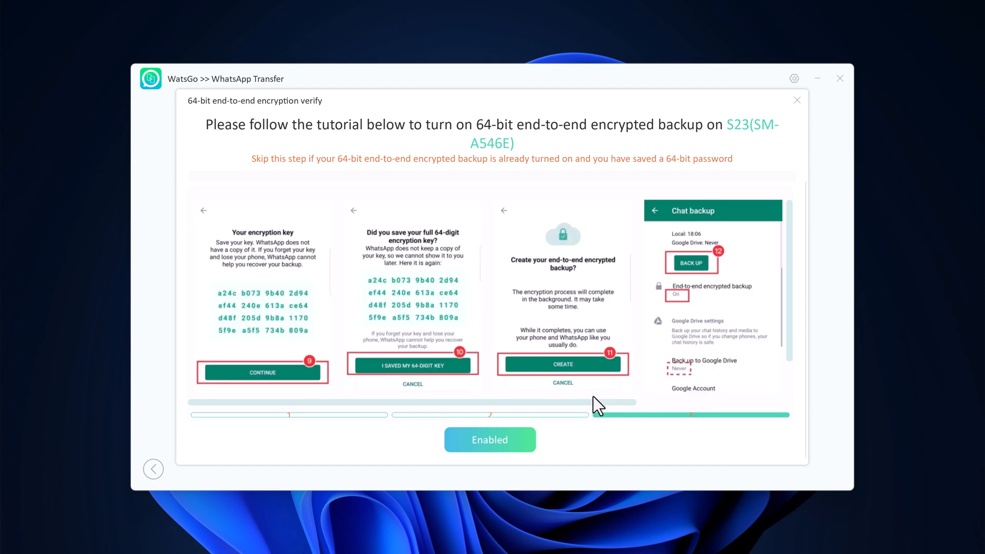
left_click(490, 440)
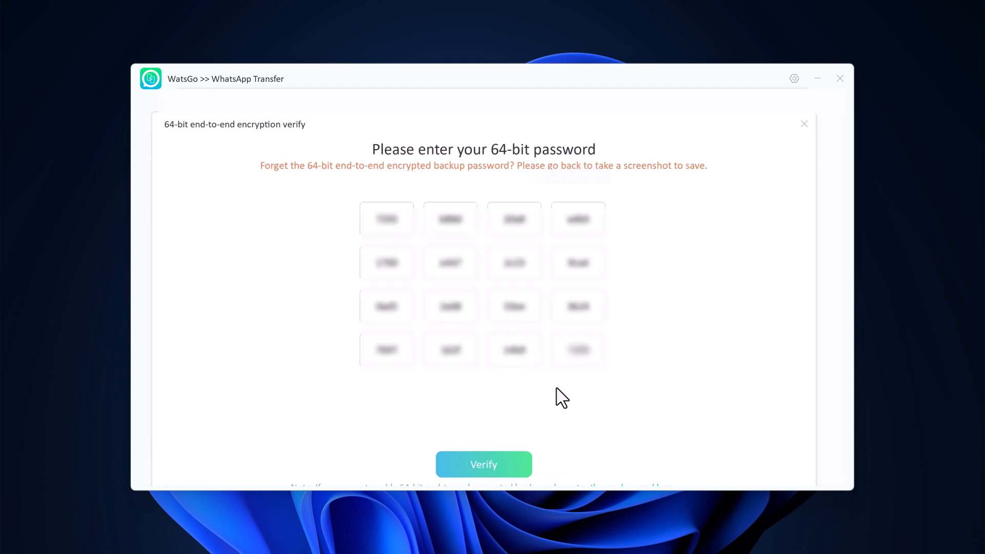
- Verify the 64-bit password and confirm WhatsApp is logged in on the iPhone
left_click(484, 463)
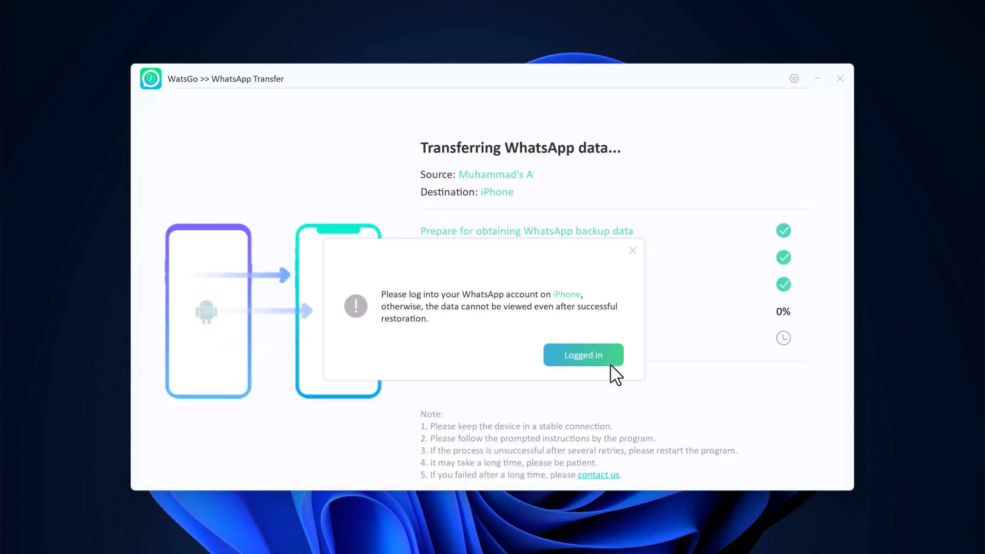
left_click(583, 355)
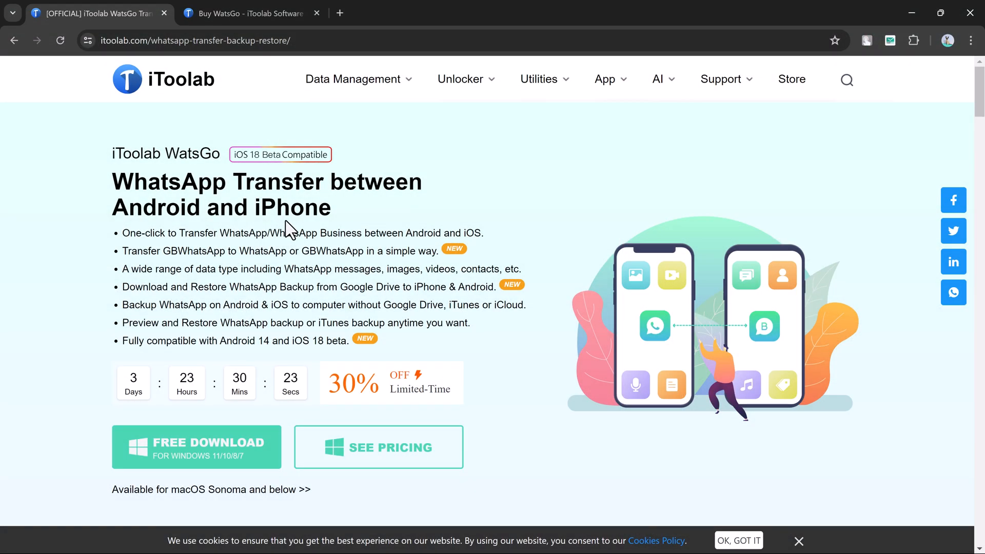
- Scroll the Buy WatsGo for Windows page down to the 1 Month, 1 Year and Lifetime plans
scroll("down", 3)
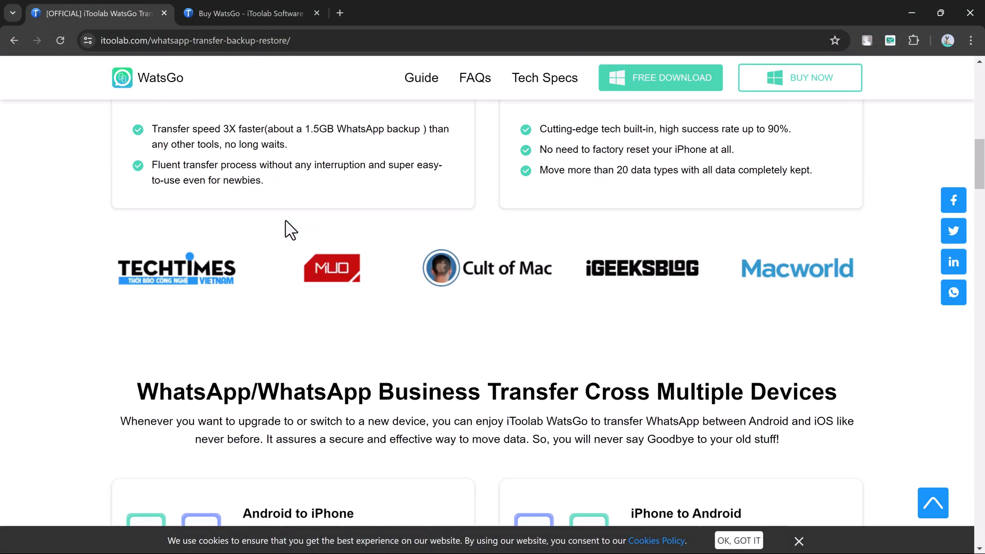
scroll("down", 3)
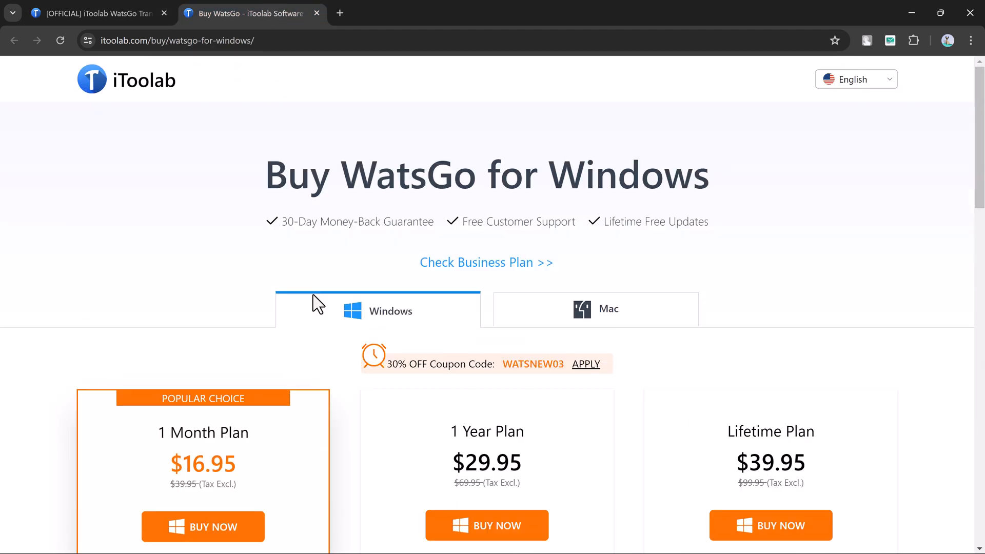
scroll("down", 3)
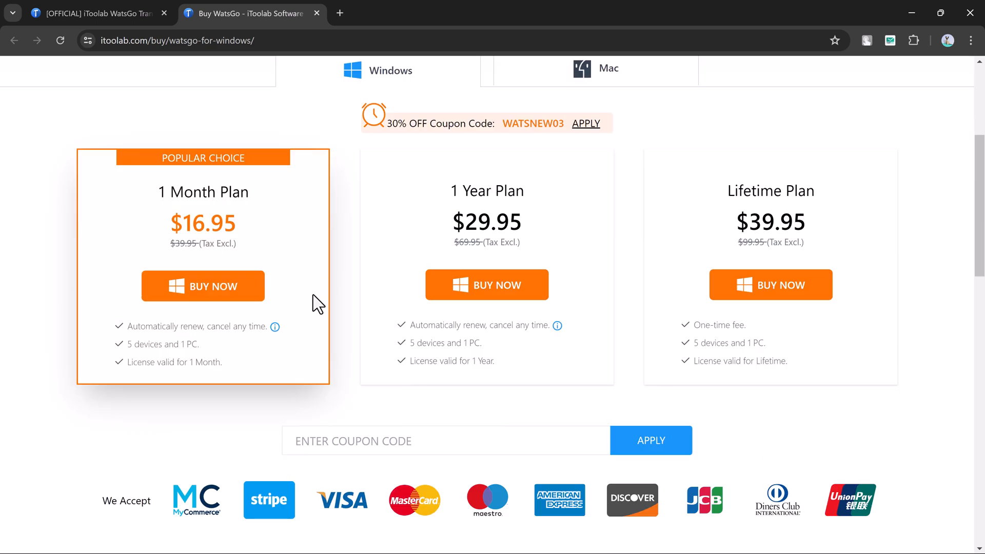